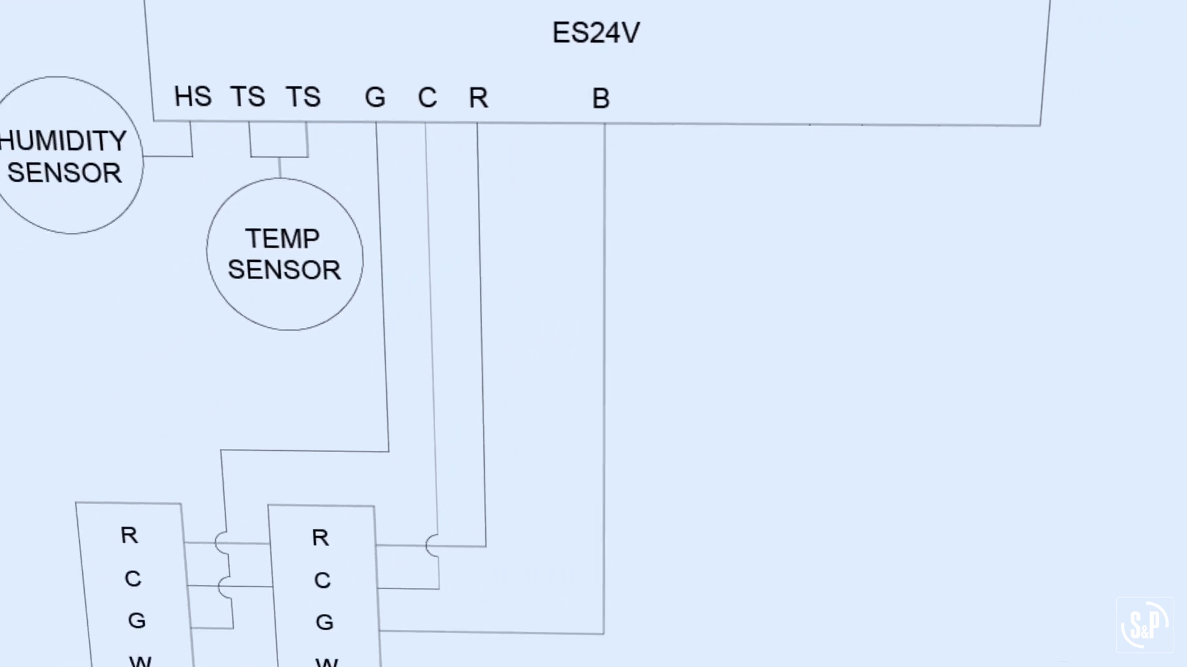
pyautogui.scroll(-3)
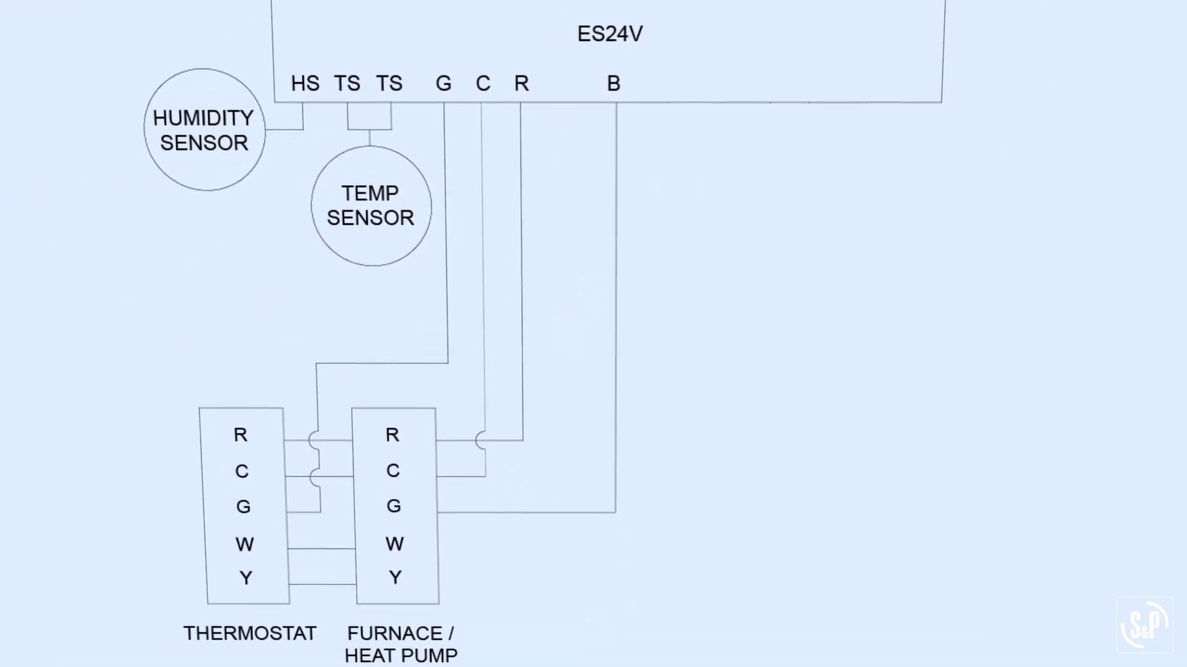